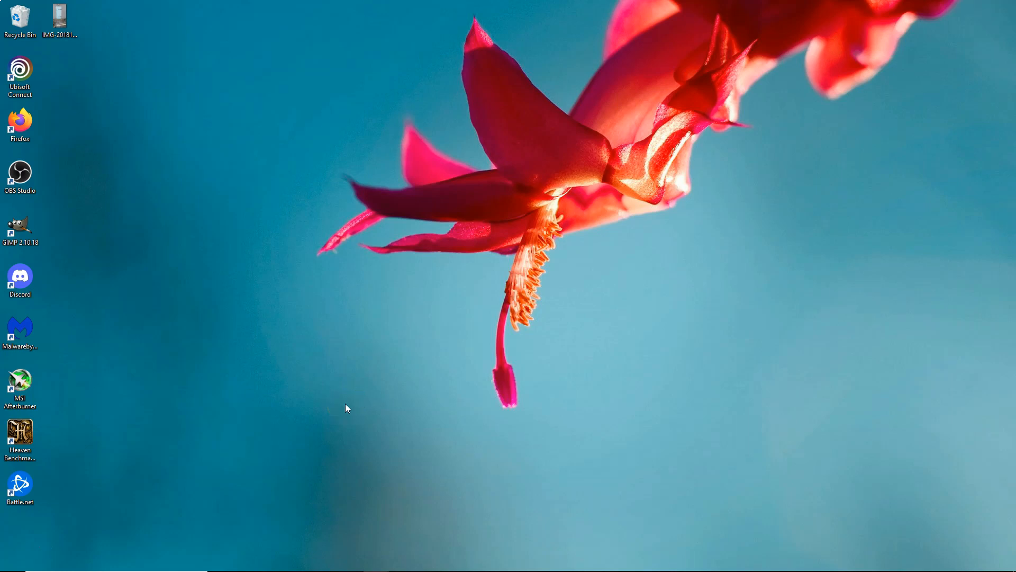
{"action": "mouse_move", "coordinate": [58, 437]}
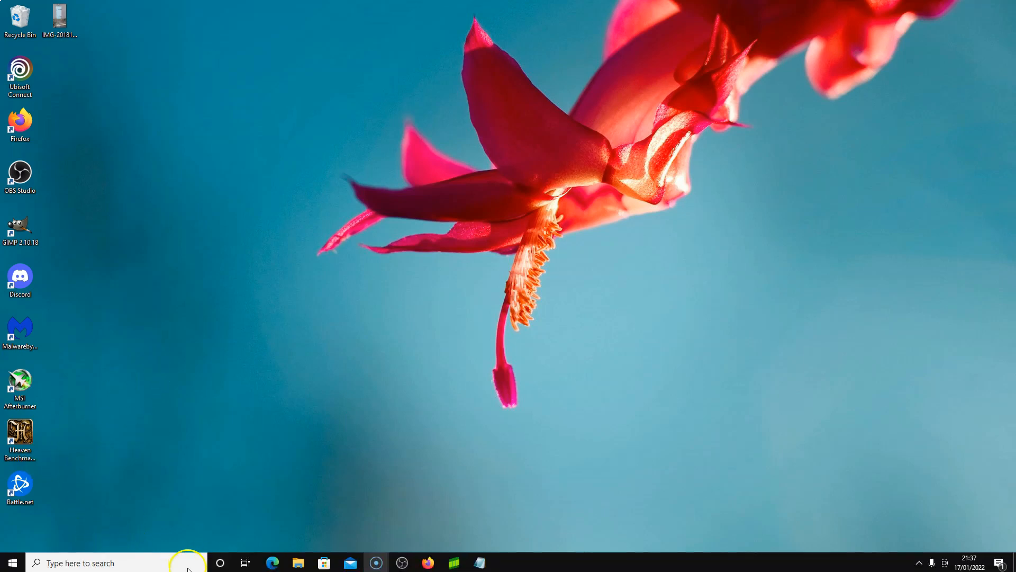
{"action": "mouse_move", "coordinate": [302, 342]}
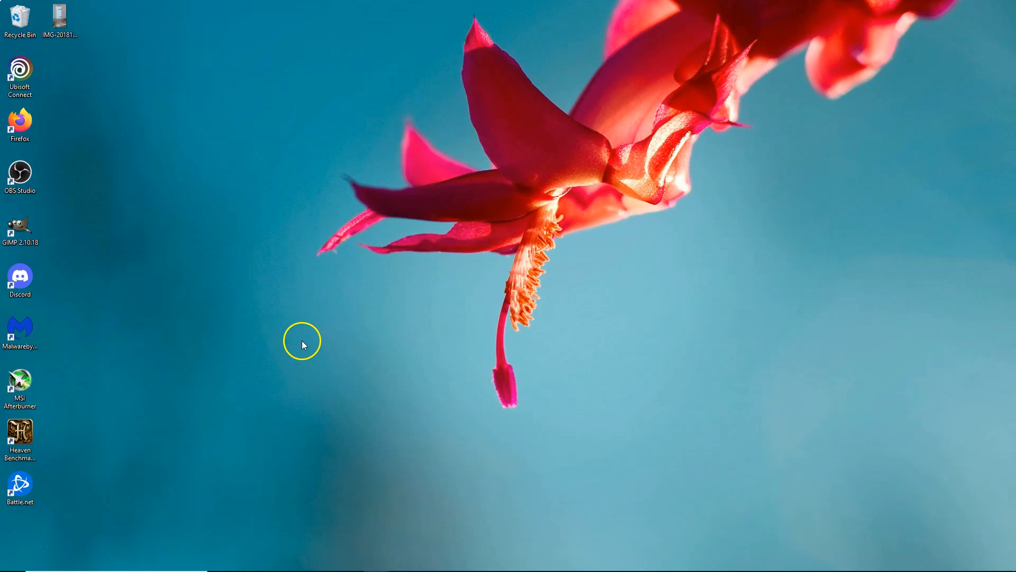
{"action": "mouse_move", "coordinate": [255, 470]}
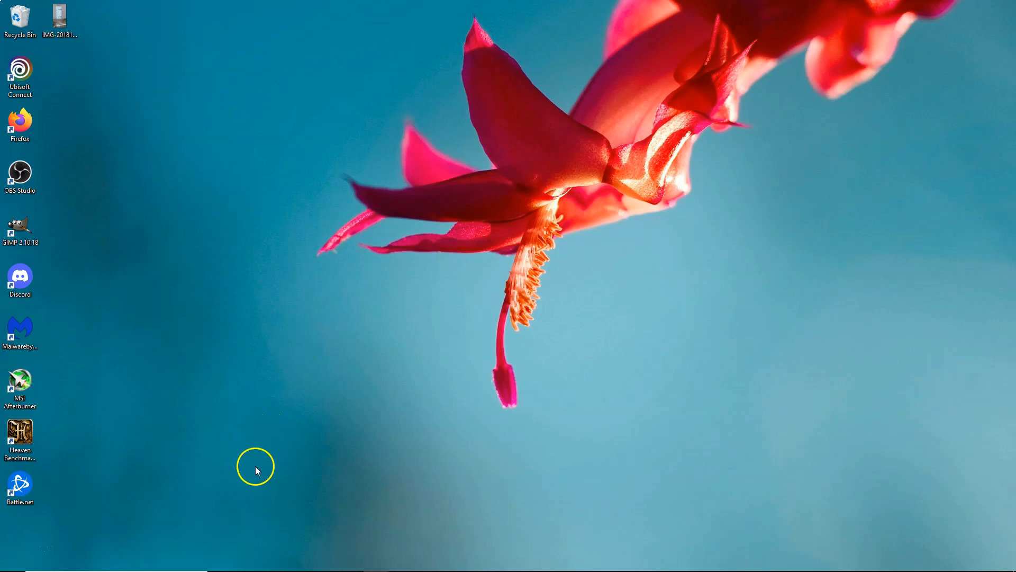
{"action": "mouse_move", "coordinate": [213, 517]}
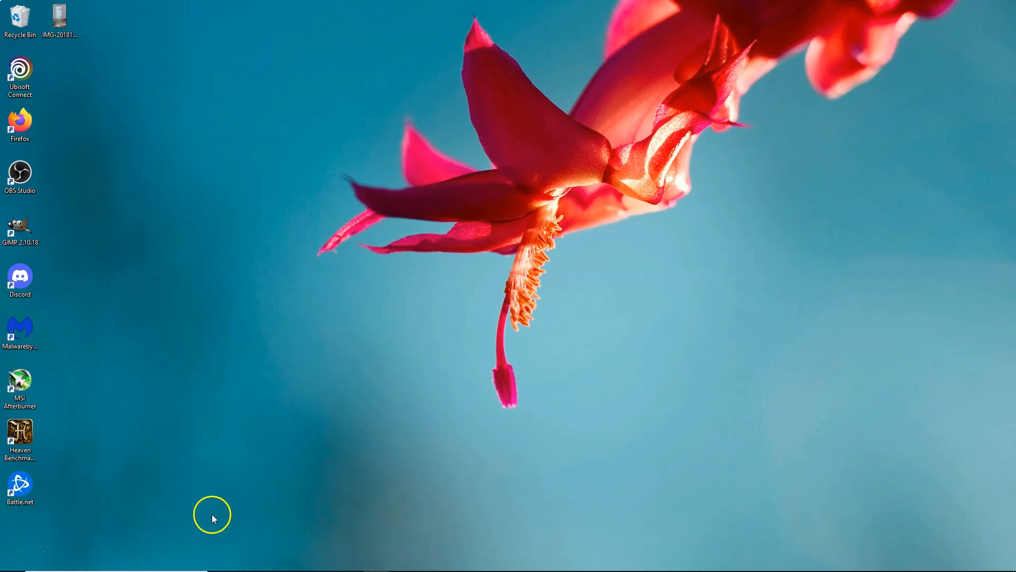
{"action": "mouse_move", "coordinate": [215, 527]}
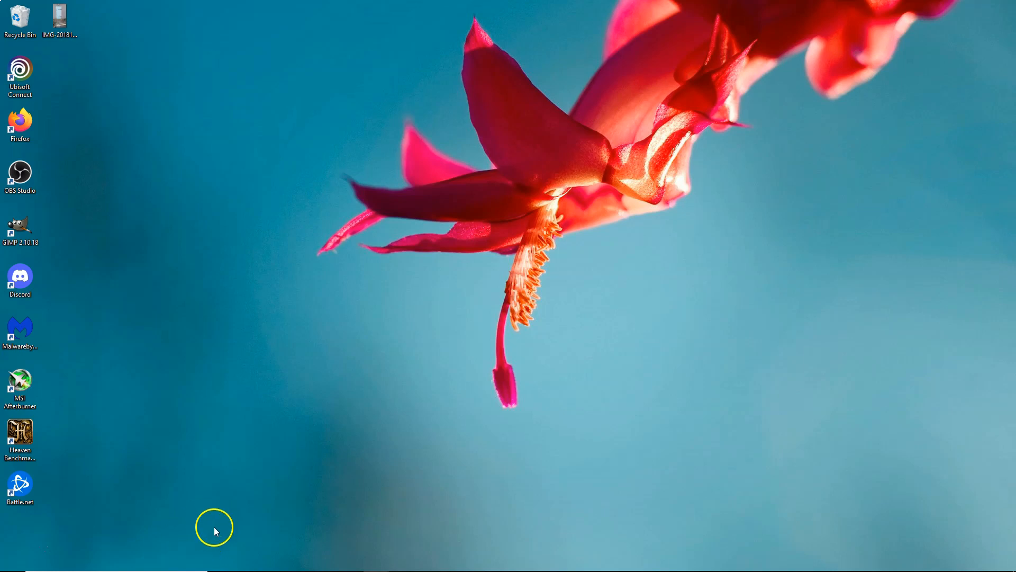
{"action": "mouse_move", "coordinate": [198, 507]}
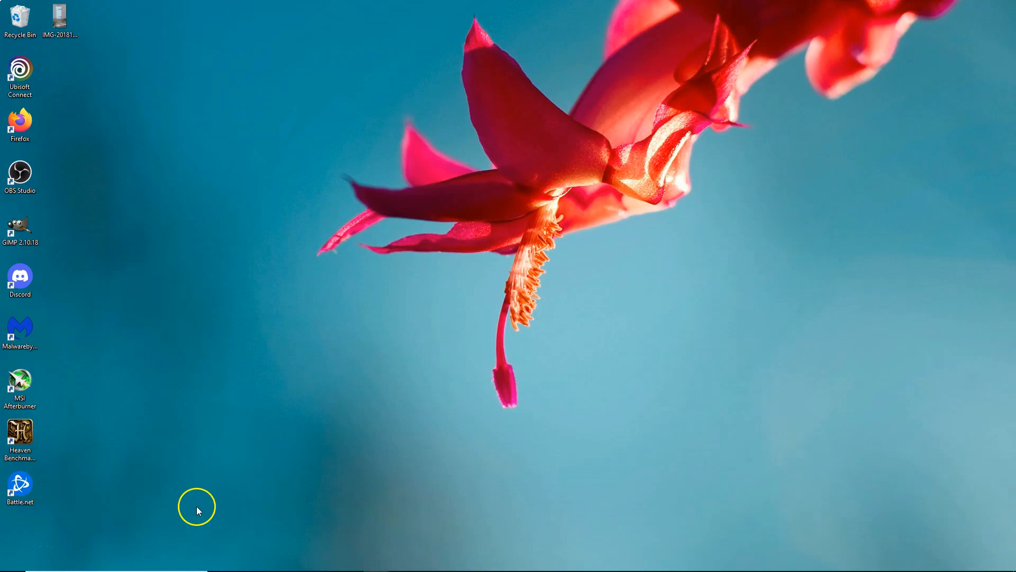
{"action": "mouse_move", "coordinate": [209, 504]}
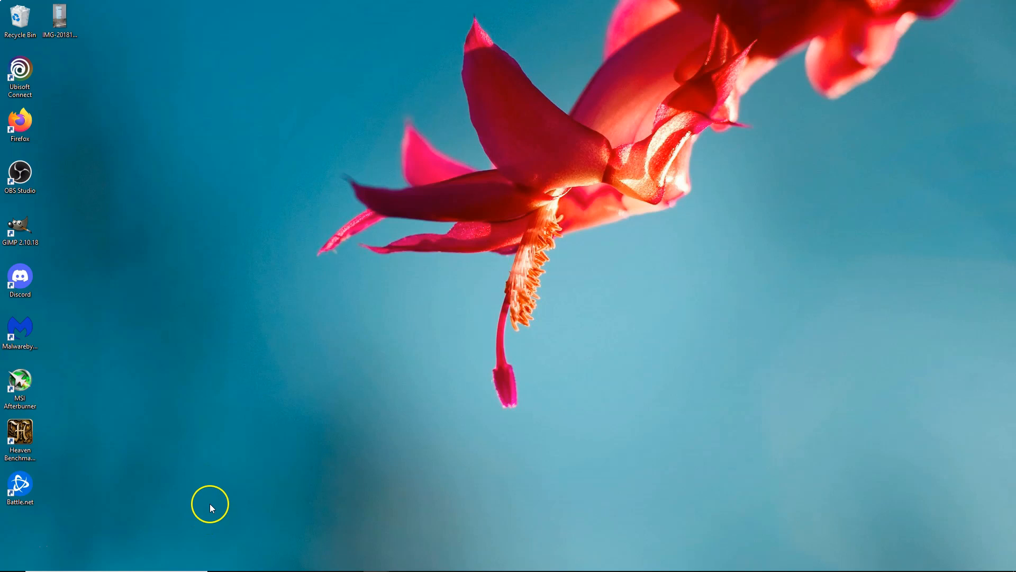
{"action": "mouse_move", "coordinate": [343, 438]}
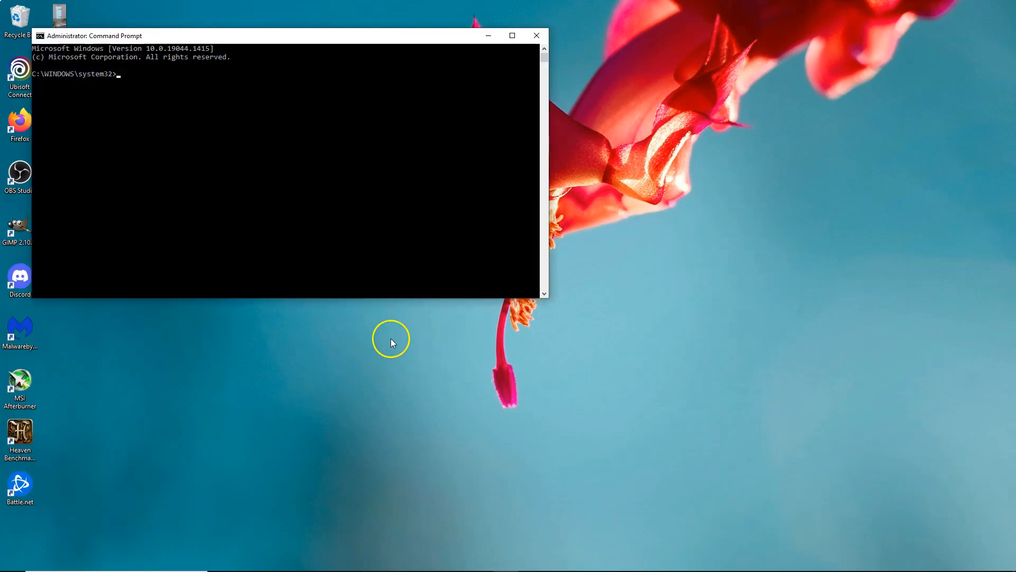
Start with sfc /scannow, change it to sfc /verifyonly, and run the verification.
{"action": "left_click_drag", "start_coordinate": [94, 36], "coordinate": [326, 108]}
{"action": "type", "text": "sf"}
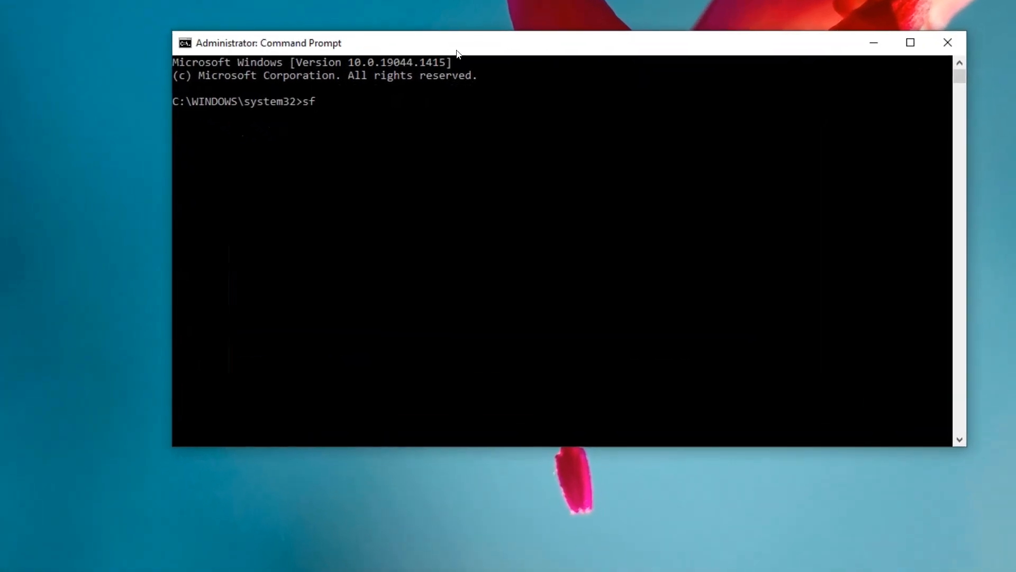
{"action": "type", "text": "c /"}
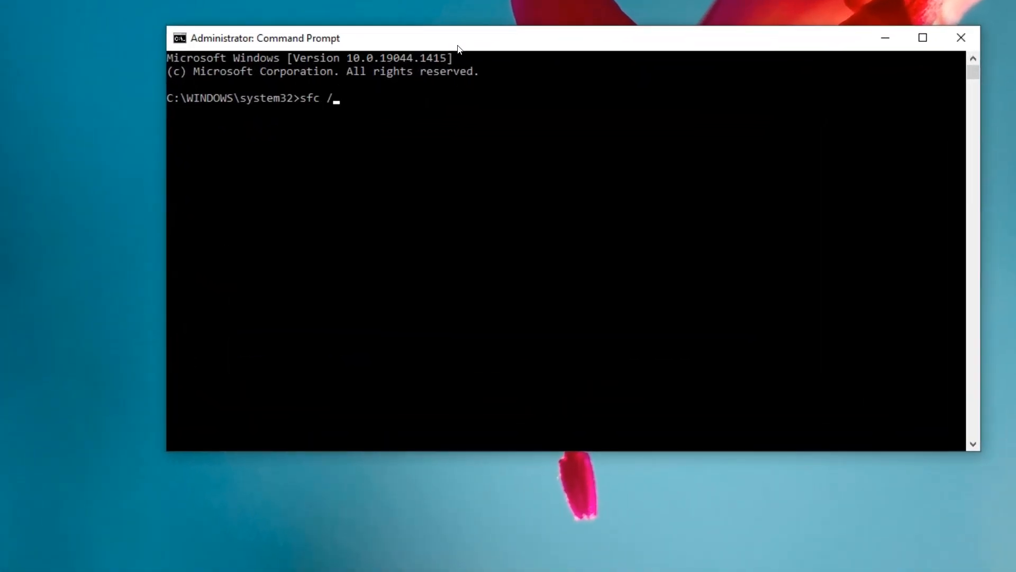
{"action": "type", "text": "sca"}
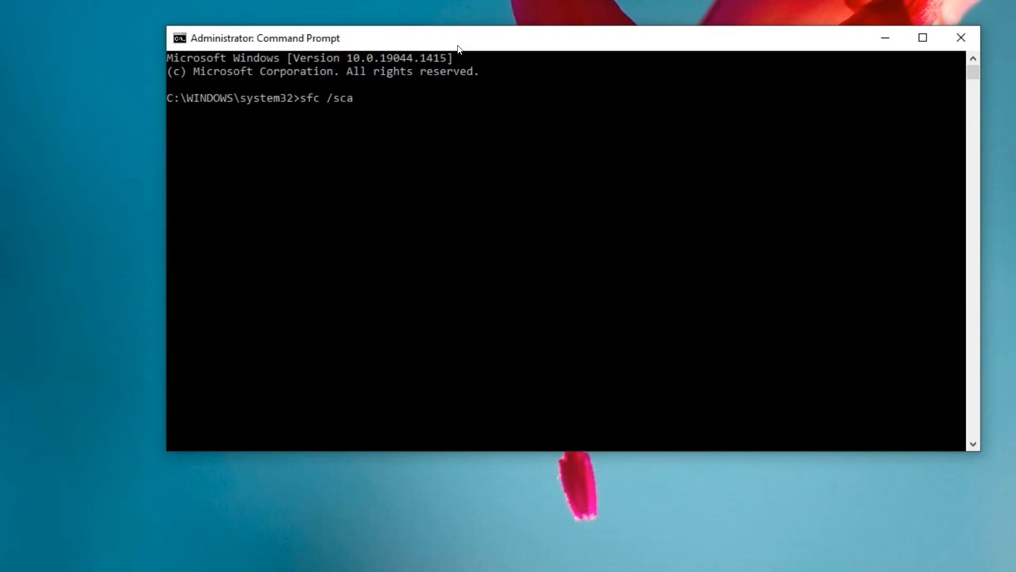
{"action": "type", "text": "nnow"}
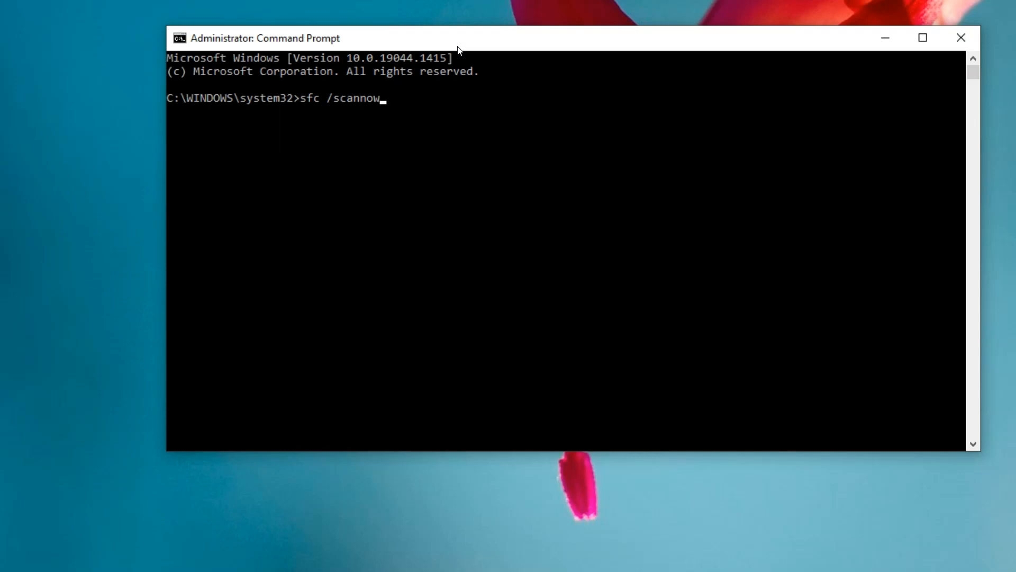
{"action": "key", "text": "Backspace"}
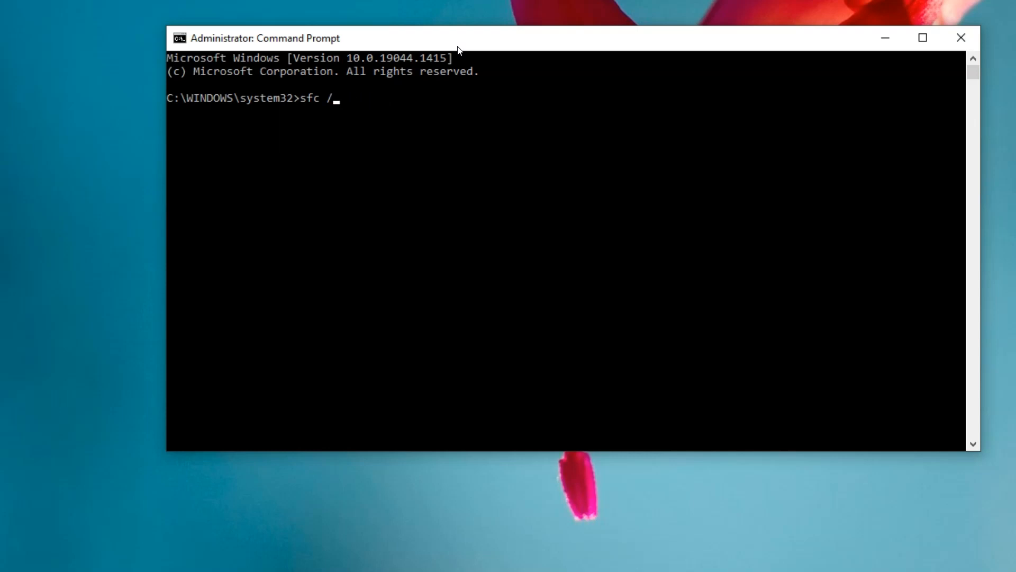
{"action": "type", "text": "ver"}
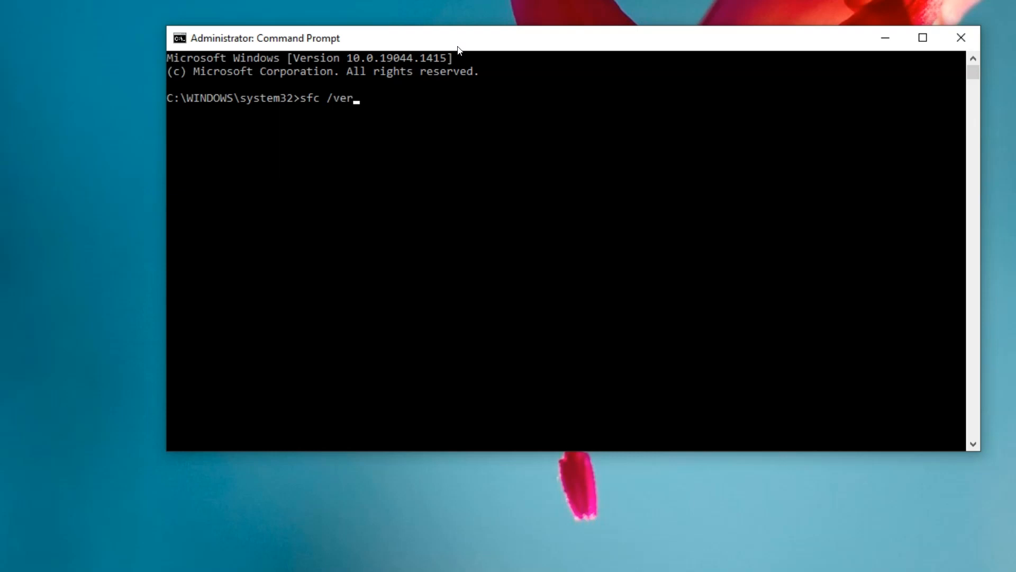
{"action": "type", "text": "ifyon"}
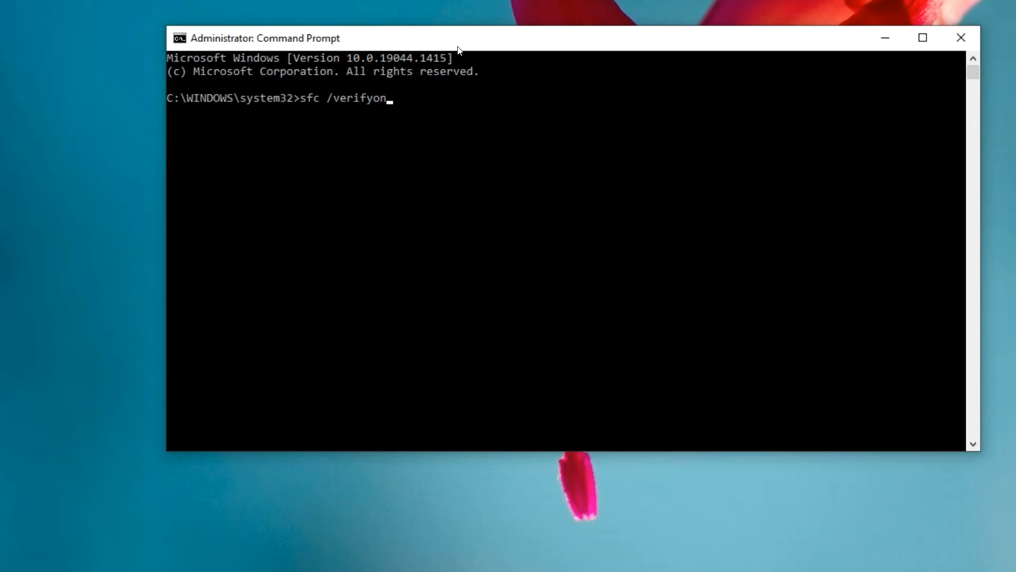
{"action": "key", "text": "Return"}
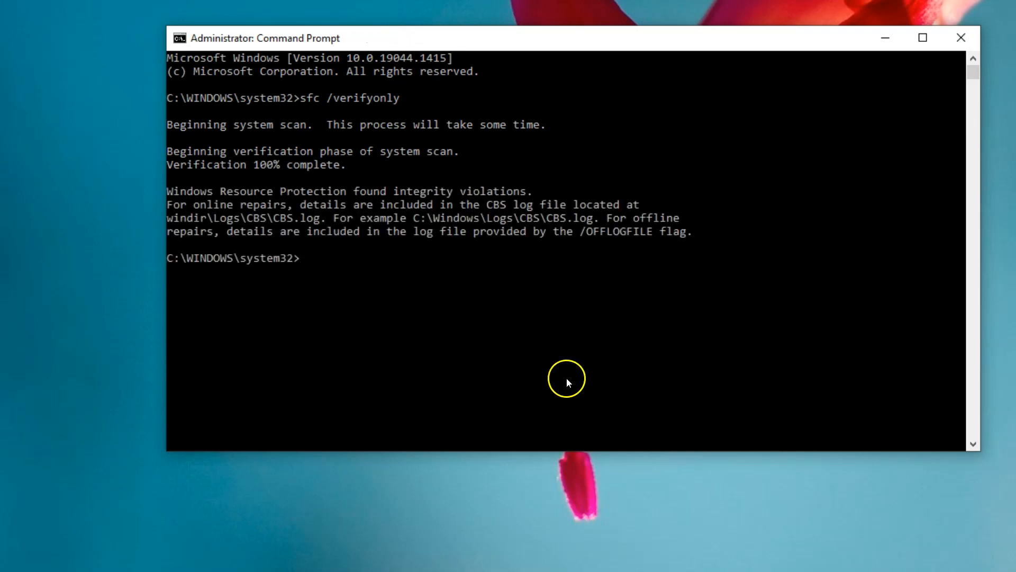
{"action": "mouse_move", "coordinate": [417, 331]}
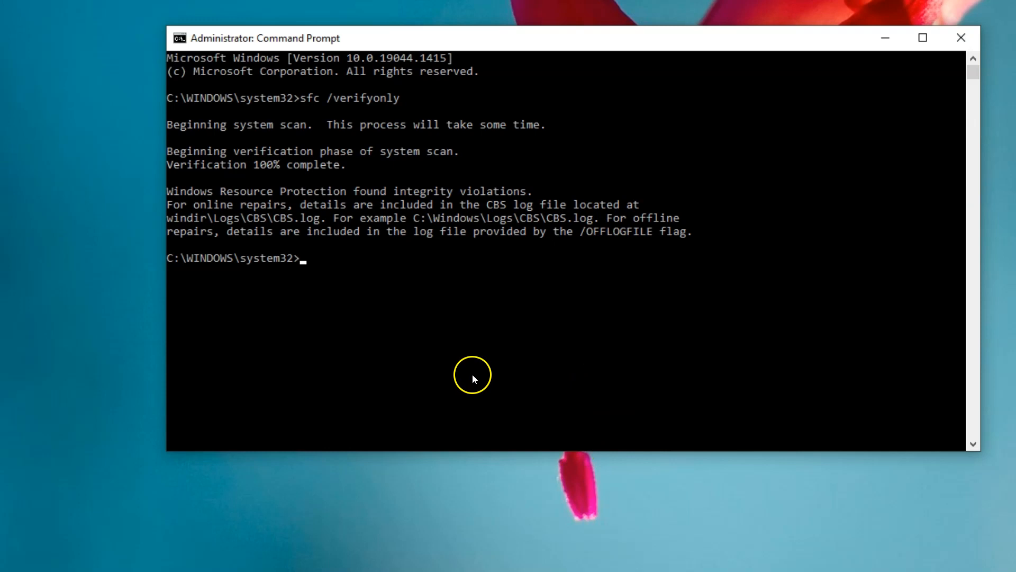
{"action": "mouse_move", "coordinate": [470, 402]}
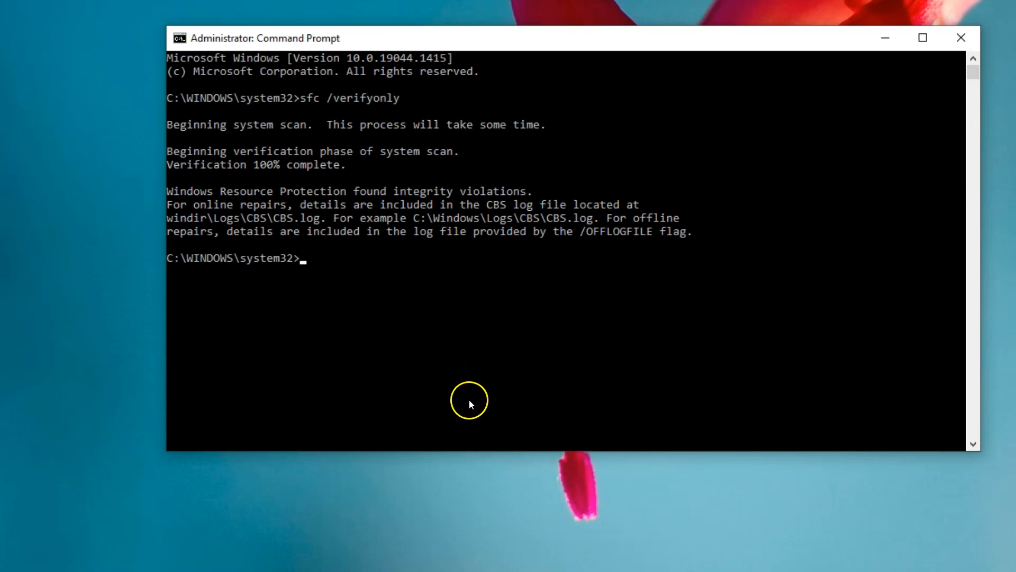
{"action": "mouse_move", "coordinate": [578, 369]}
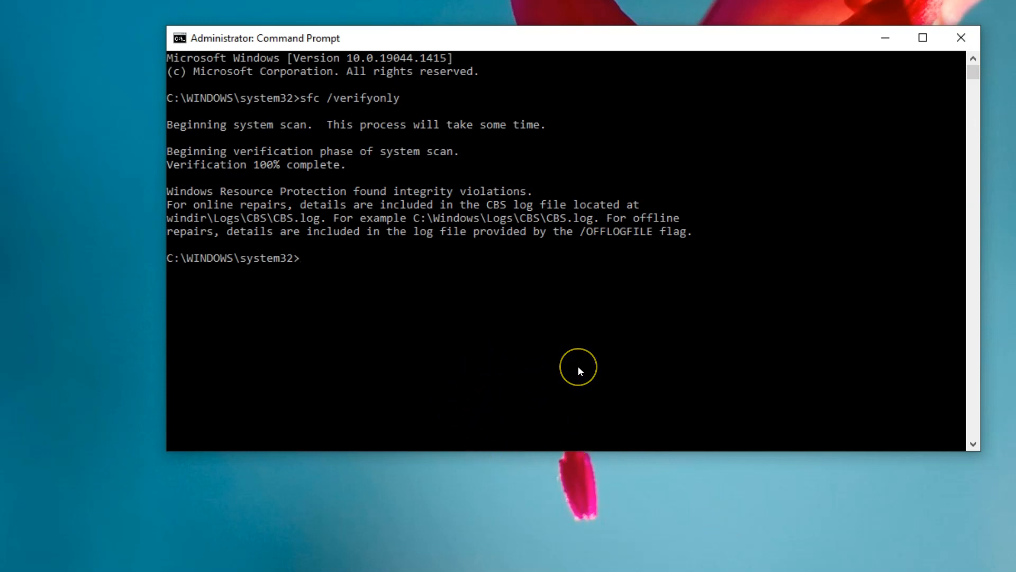
{"action": "mouse_move", "coordinate": [579, 371]}
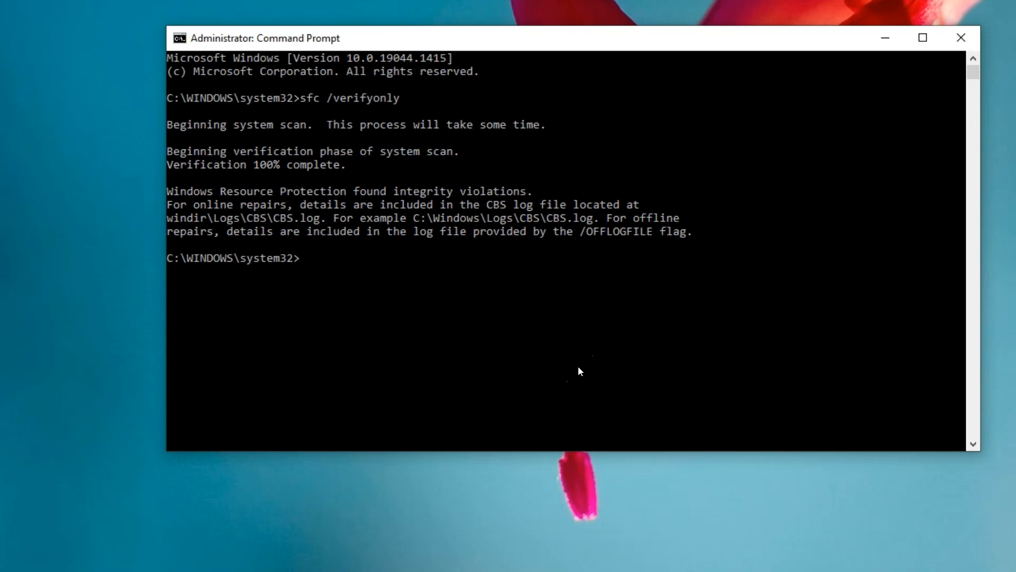
{"action": "mouse_move", "coordinate": [565, 382]}
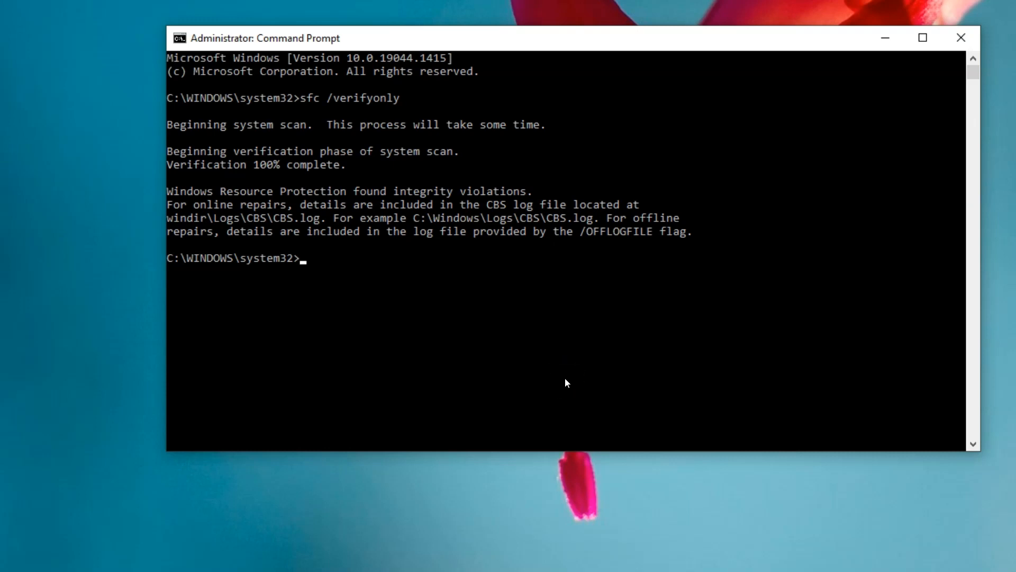
Enter DISM /Online /Cleanup-image /Scanhealth to check the component store.
{"action": "type", "text": "DISM /Online /Cleanup-image /"}
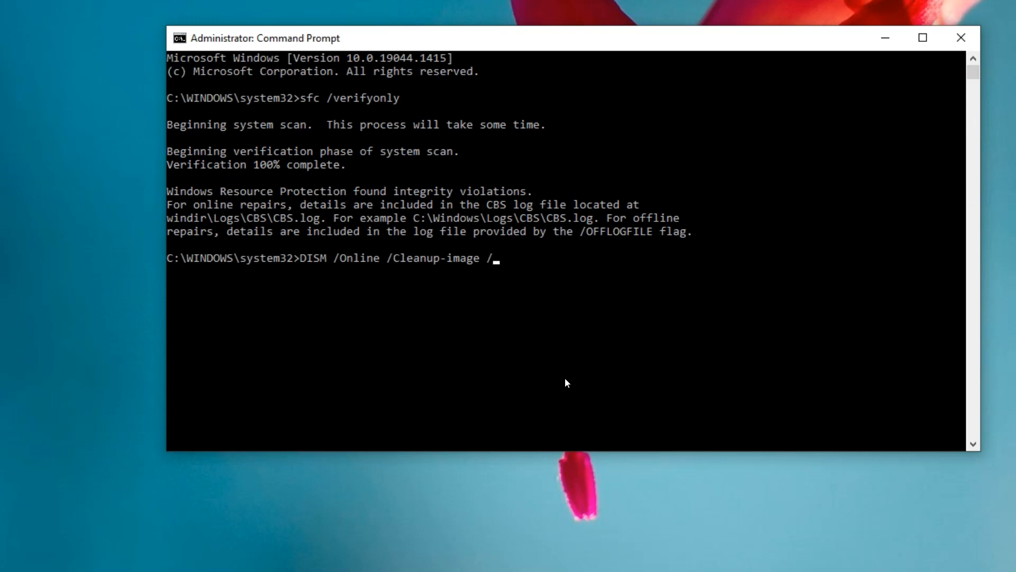
{"action": "mouse_move", "coordinate": [328, 265]}
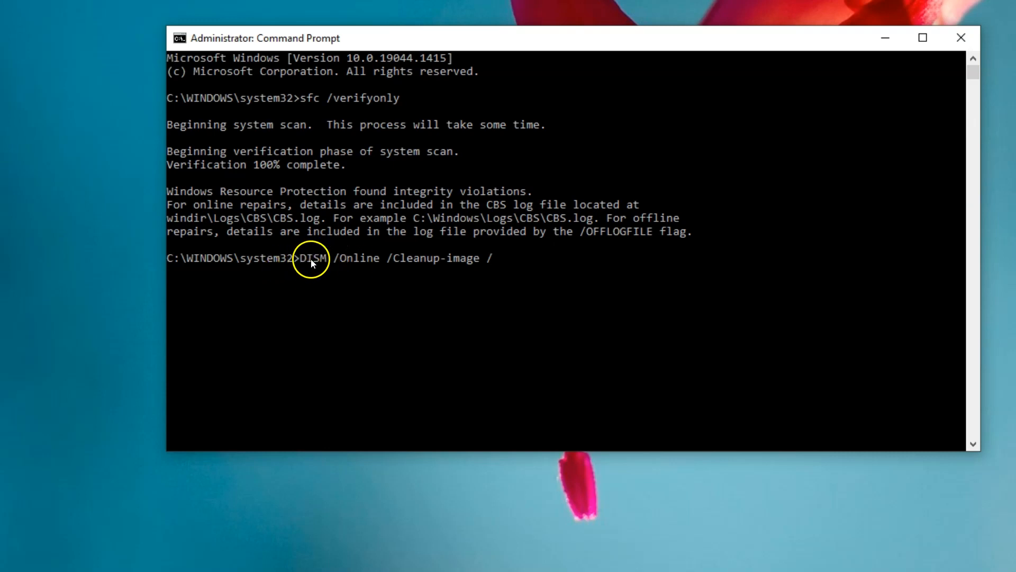
{"action": "mouse_move", "coordinate": [343, 258]}
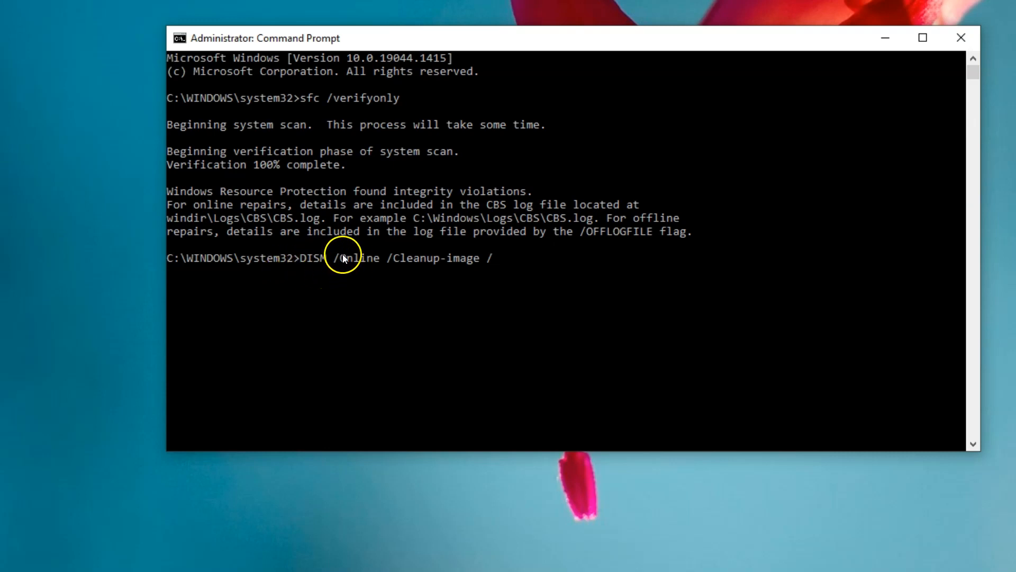
{"action": "mouse_move", "coordinate": [343, 257]}
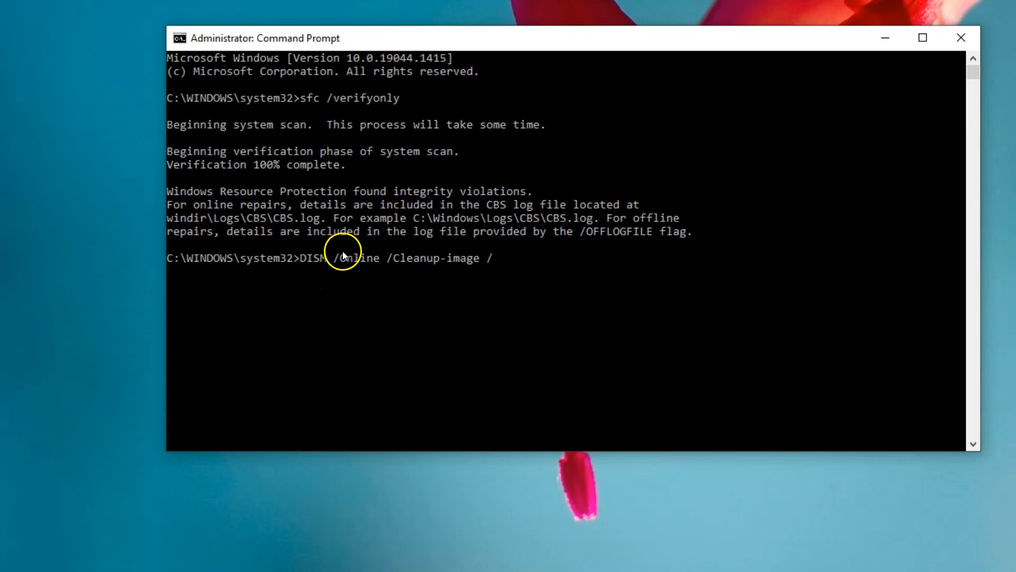
{"action": "mouse_move", "coordinate": [343, 265]}
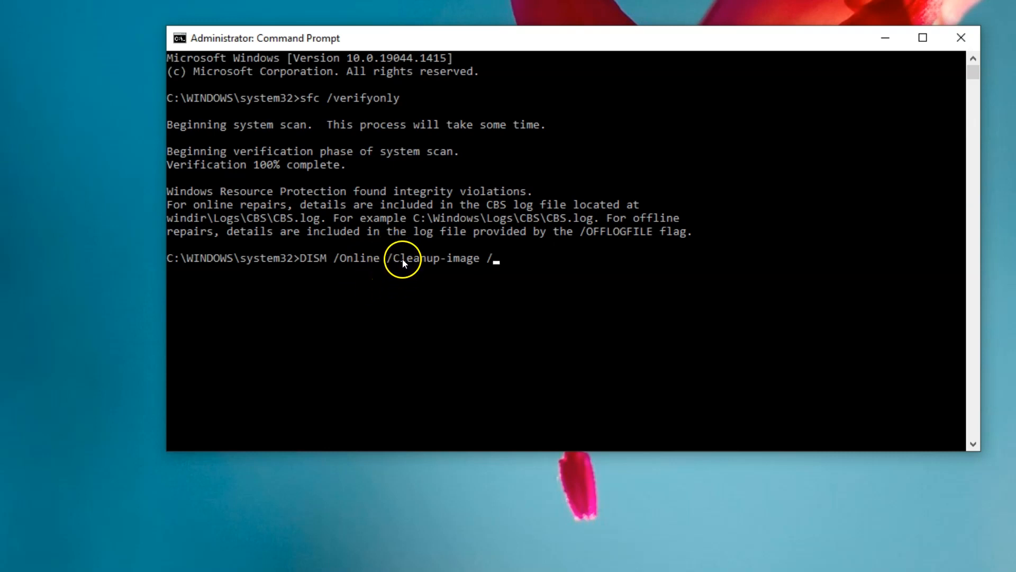
{"action": "mouse_move", "coordinate": [399, 270]}
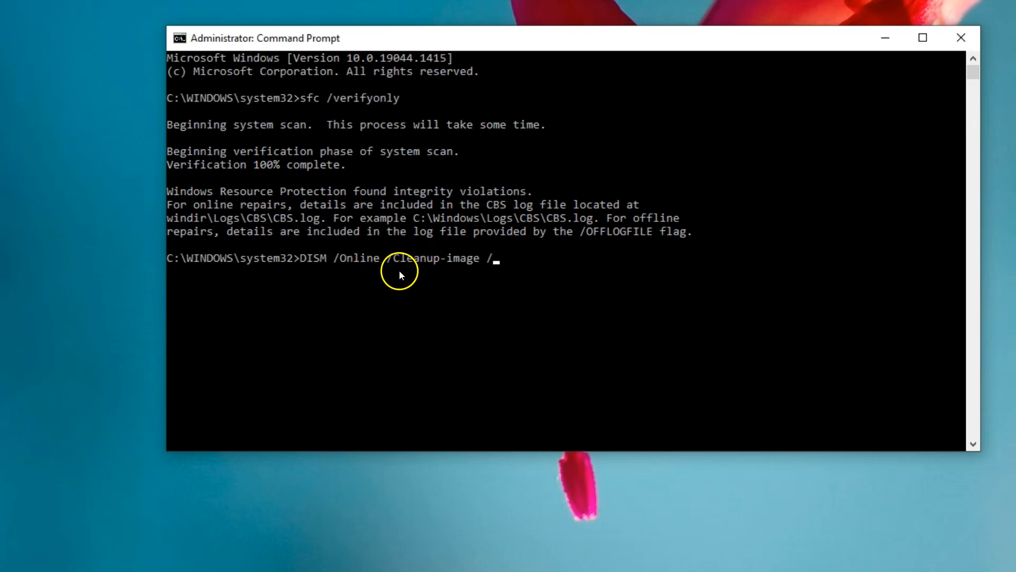
{"action": "mouse_move", "coordinate": [455, 265]}
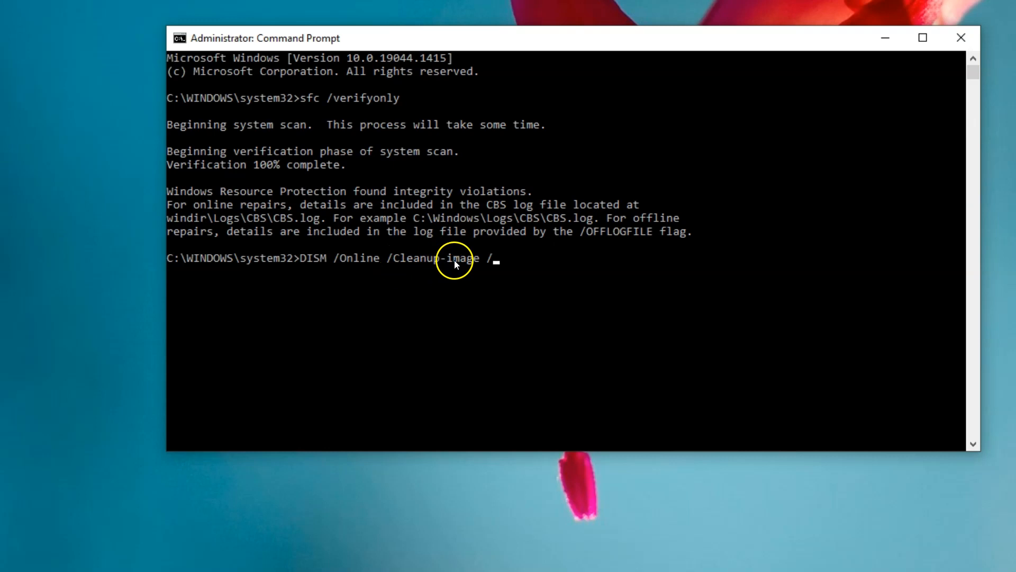
{"action": "mouse_move", "coordinate": [485, 273]}
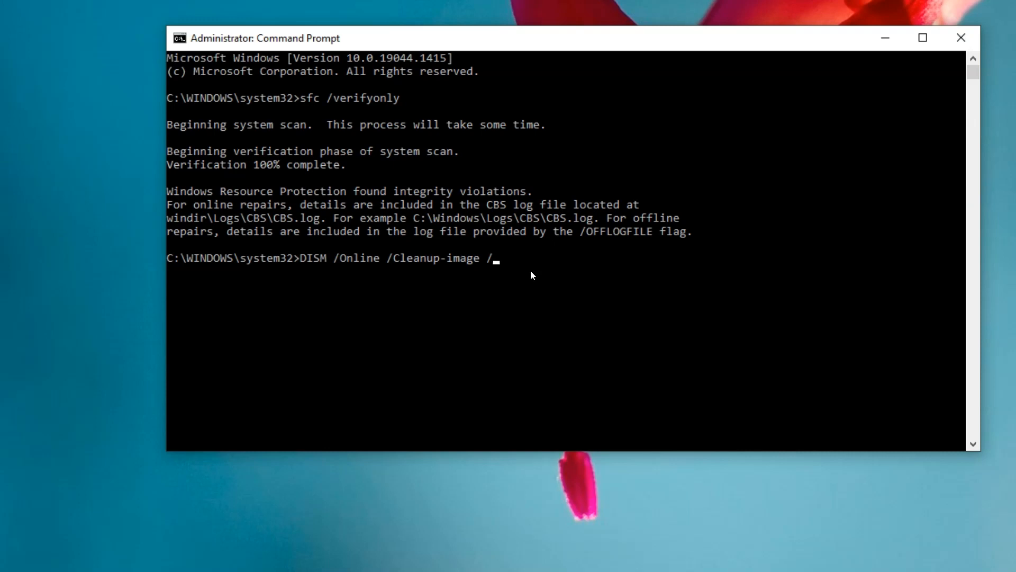
{"action": "type", "text": "Scanh"}
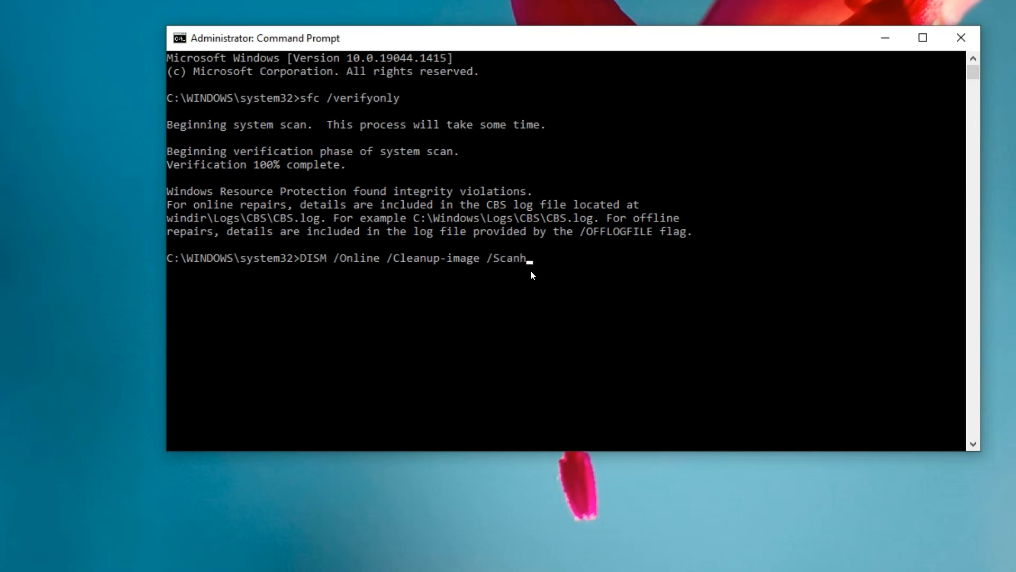
{"action": "type", "text": "ealth"}
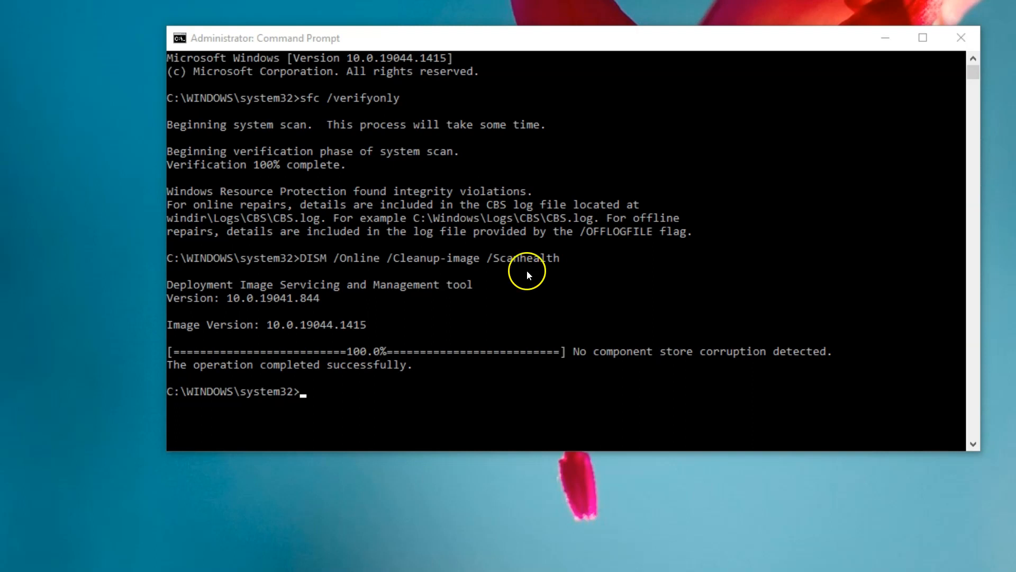
{"action": "mouse_move", "coordinate": [419, 391]}
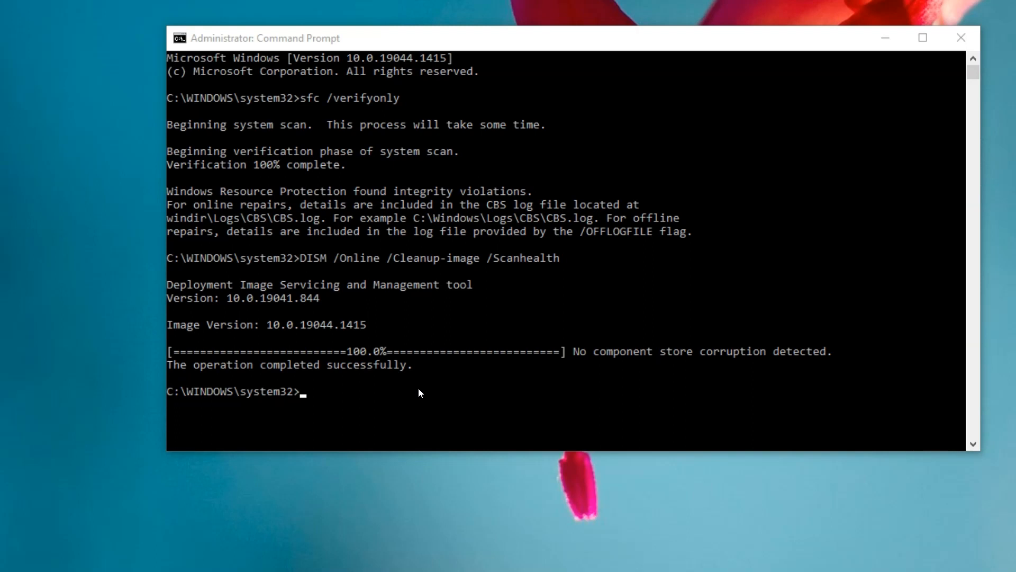
Run sfc /scannow to scan and repair the system files.
{"action": "type", "text": "sfc"}
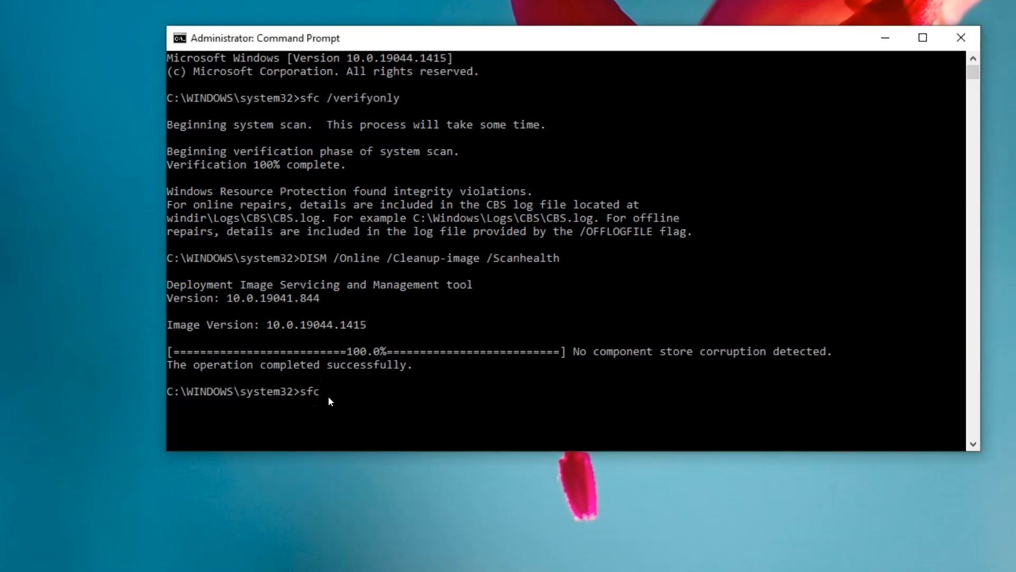
{"action": "type", "text": "/"}
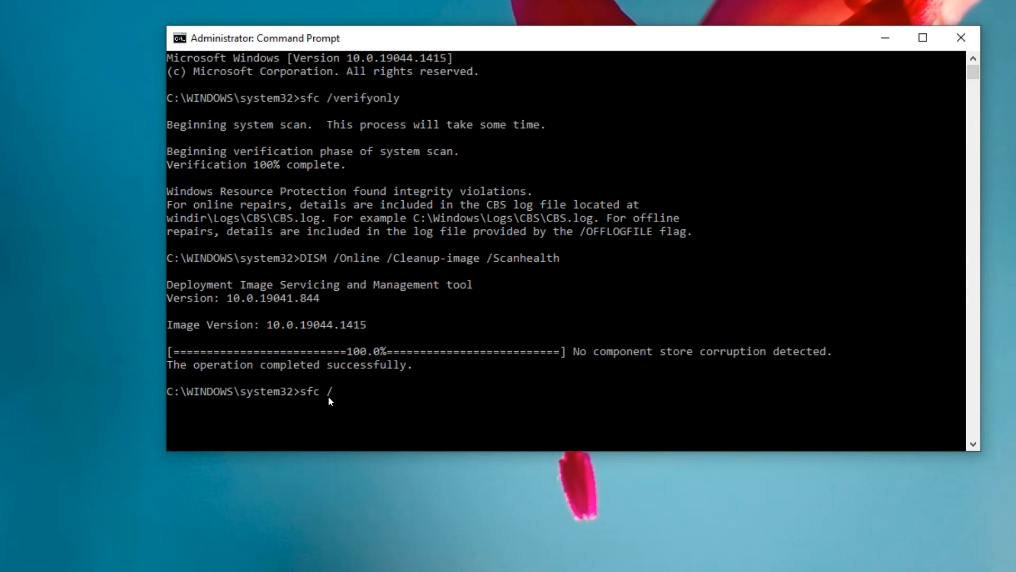
{"action": "type", "text": "scannow"}
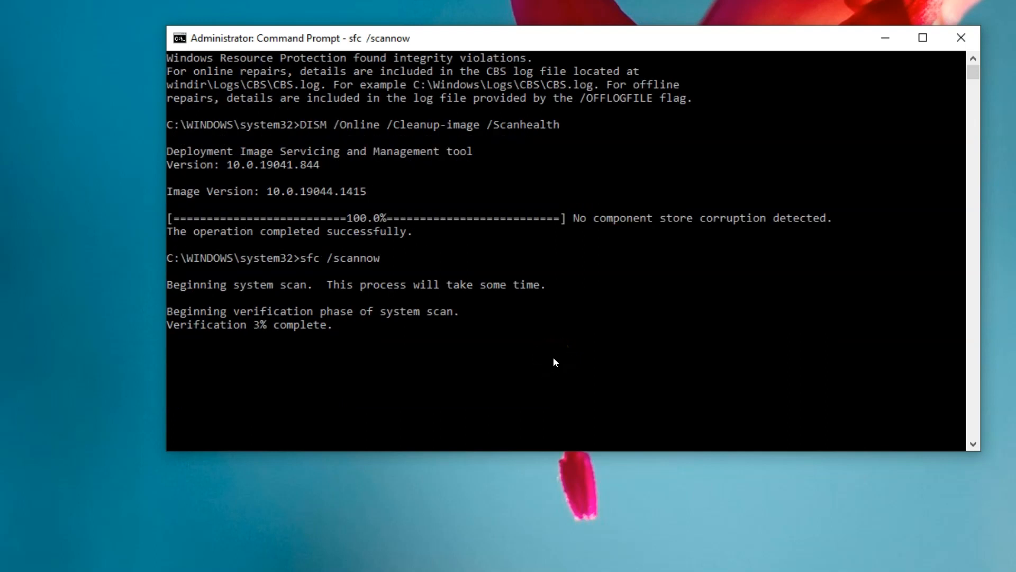
{"action": "mouse_move", "coordinate": [586, 372]}
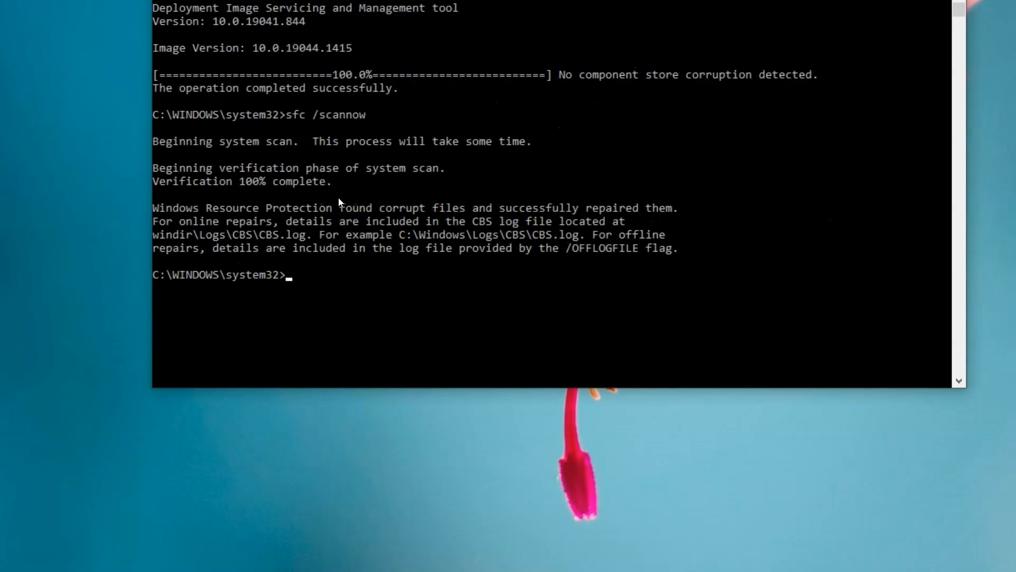
{"action": "mouse_move", "coordinate": [347, 226]}
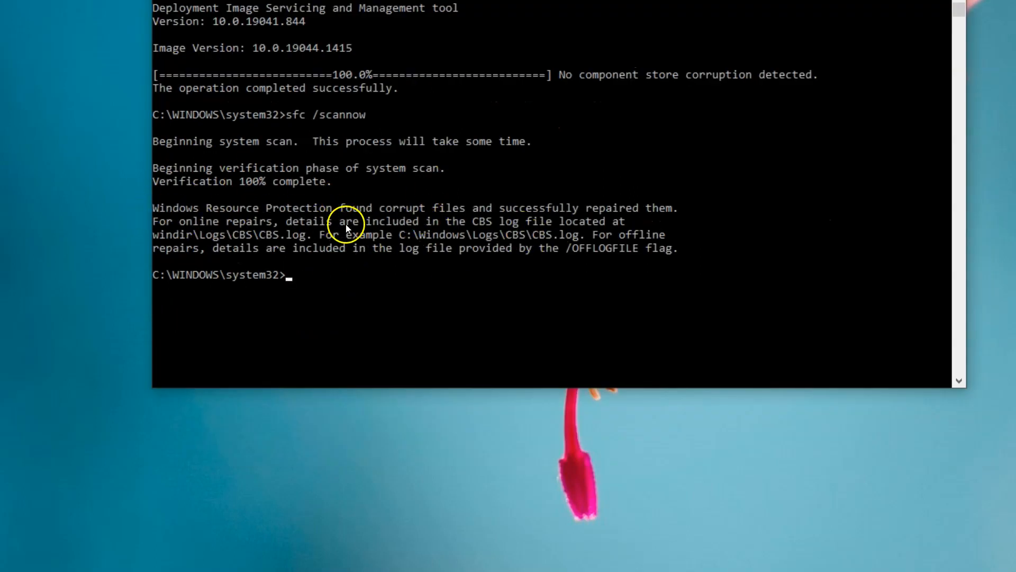
{"action": "mouse_move", "coordinate": [455, 271]}
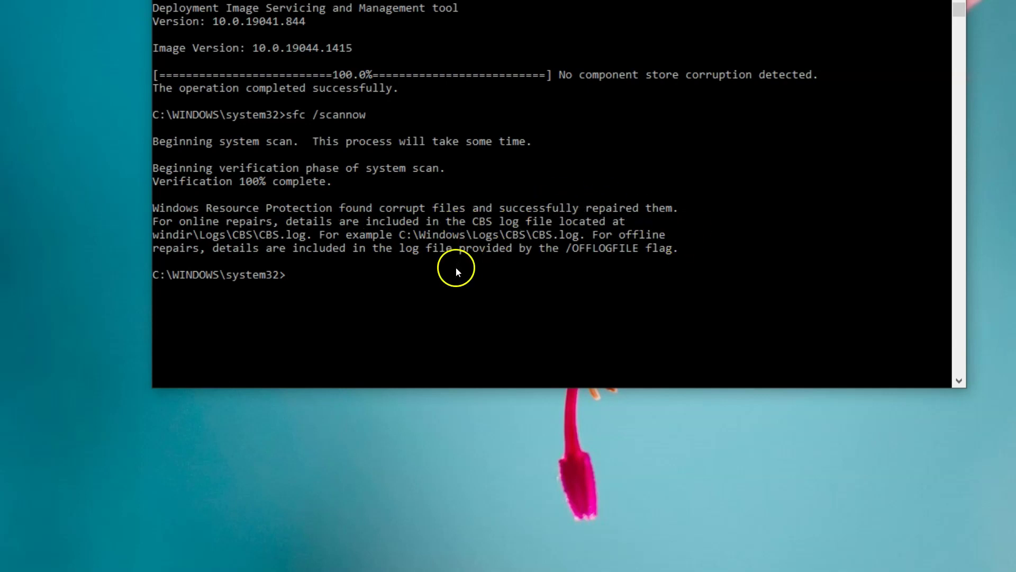
{"action": "mouse_move", "coordinate": [463, 315]}
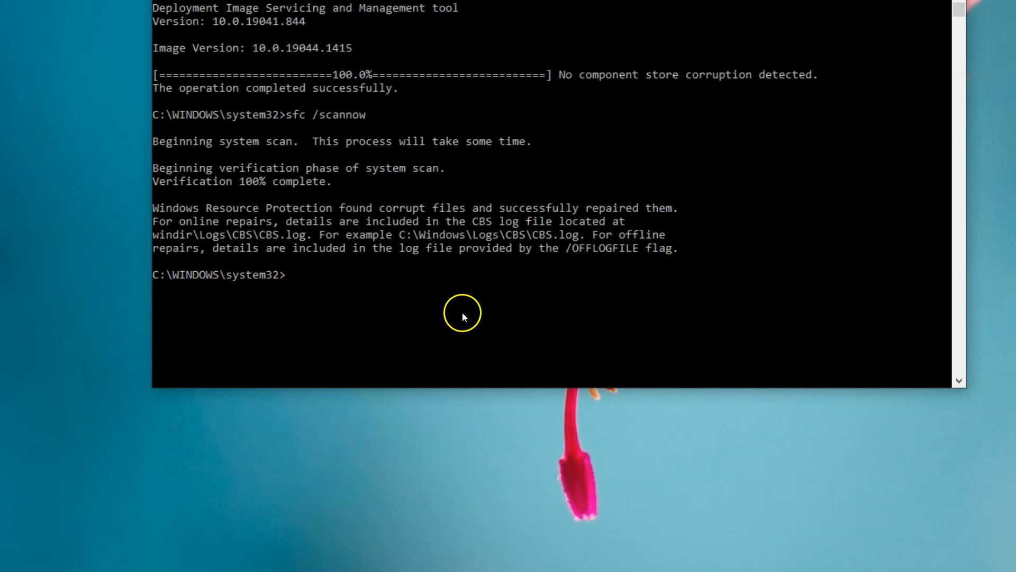
{"action": "mouse_move", "coordinate": [400, 267]}
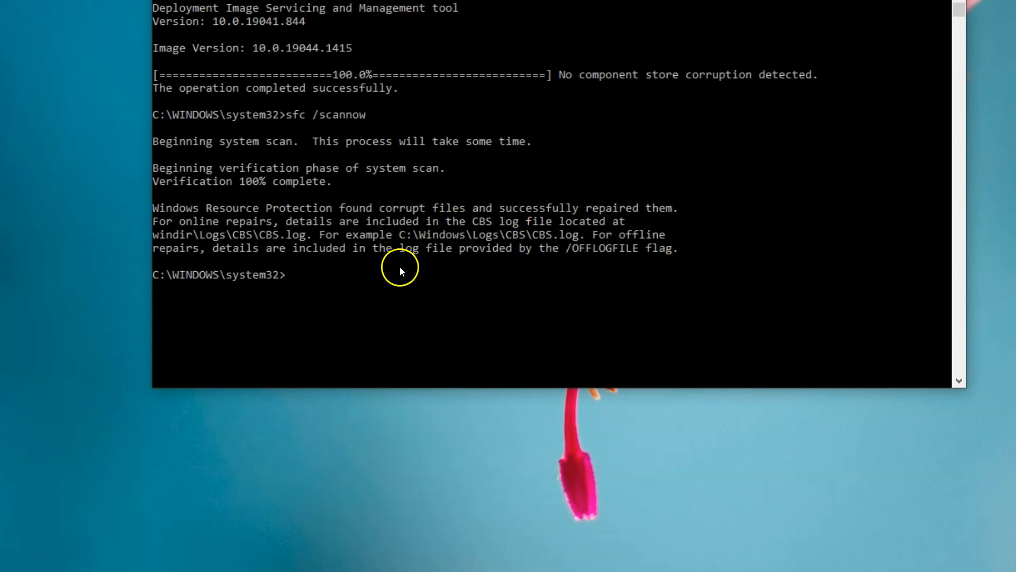
{"action": "mouse_move", "coordinate": [619, 291]}
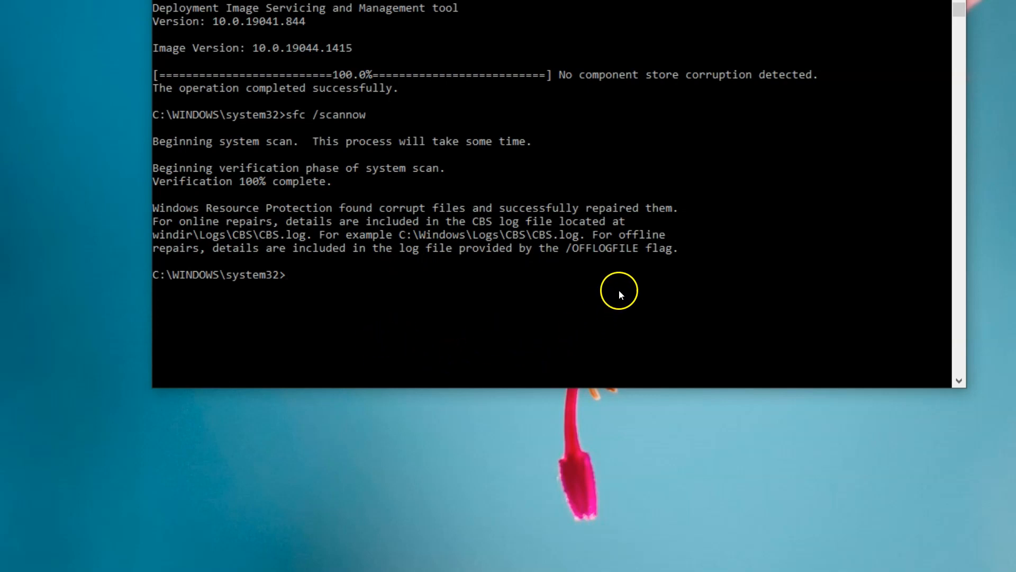
{"action": "mouse_move", "coordinate": [443, 295]}
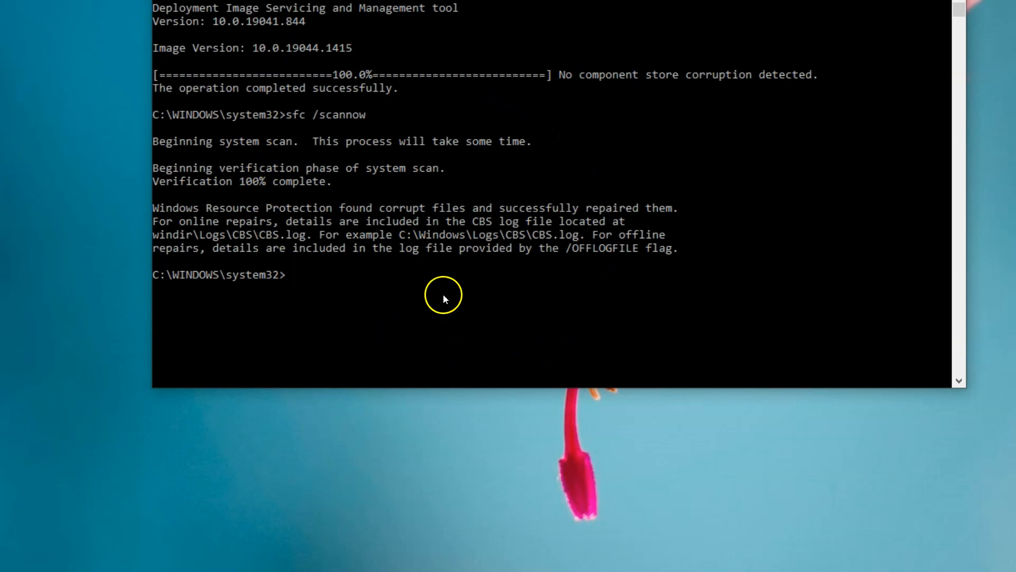
{"action": "mouse_move", "coordinate": [370, 106]}
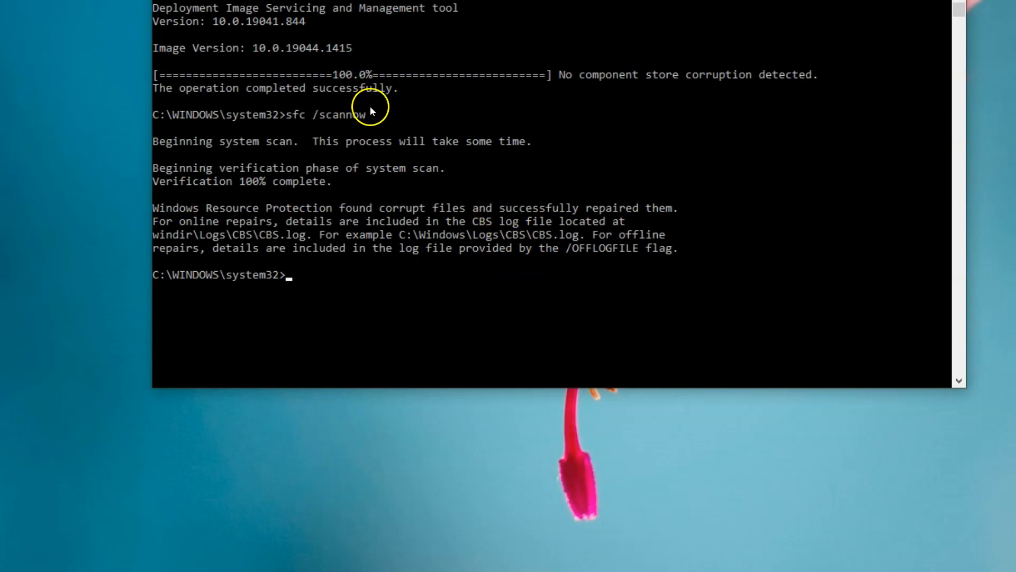
{"action": "mouse_move", "coordinate": [529, 258]}
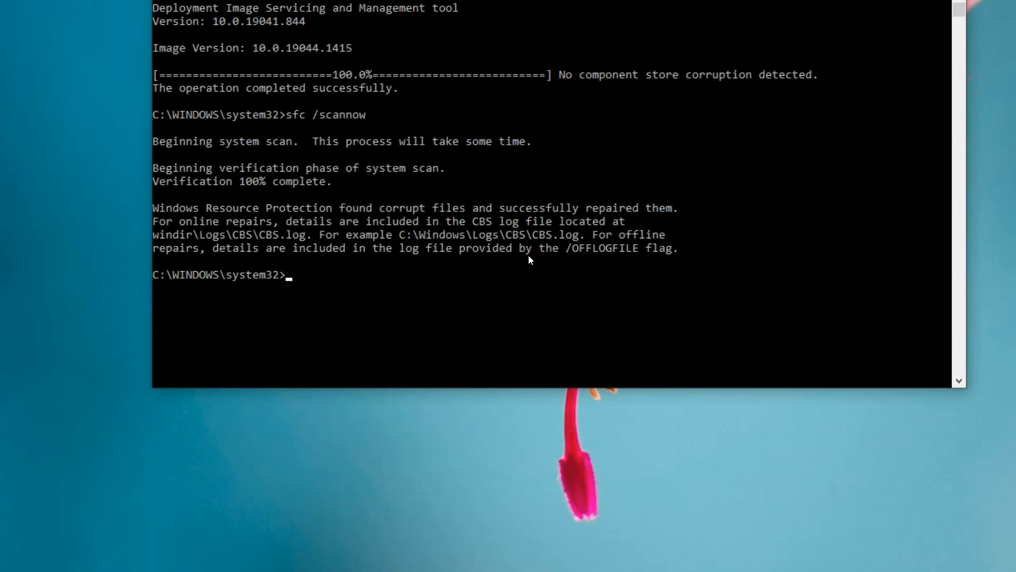
{"action": "mouse_move", "coordinate": [517, 314]}
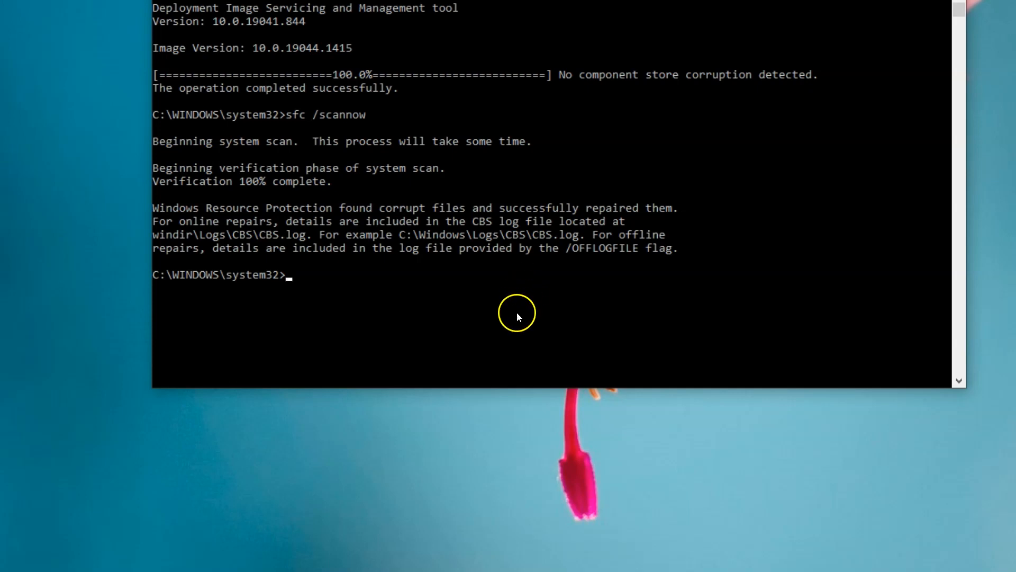